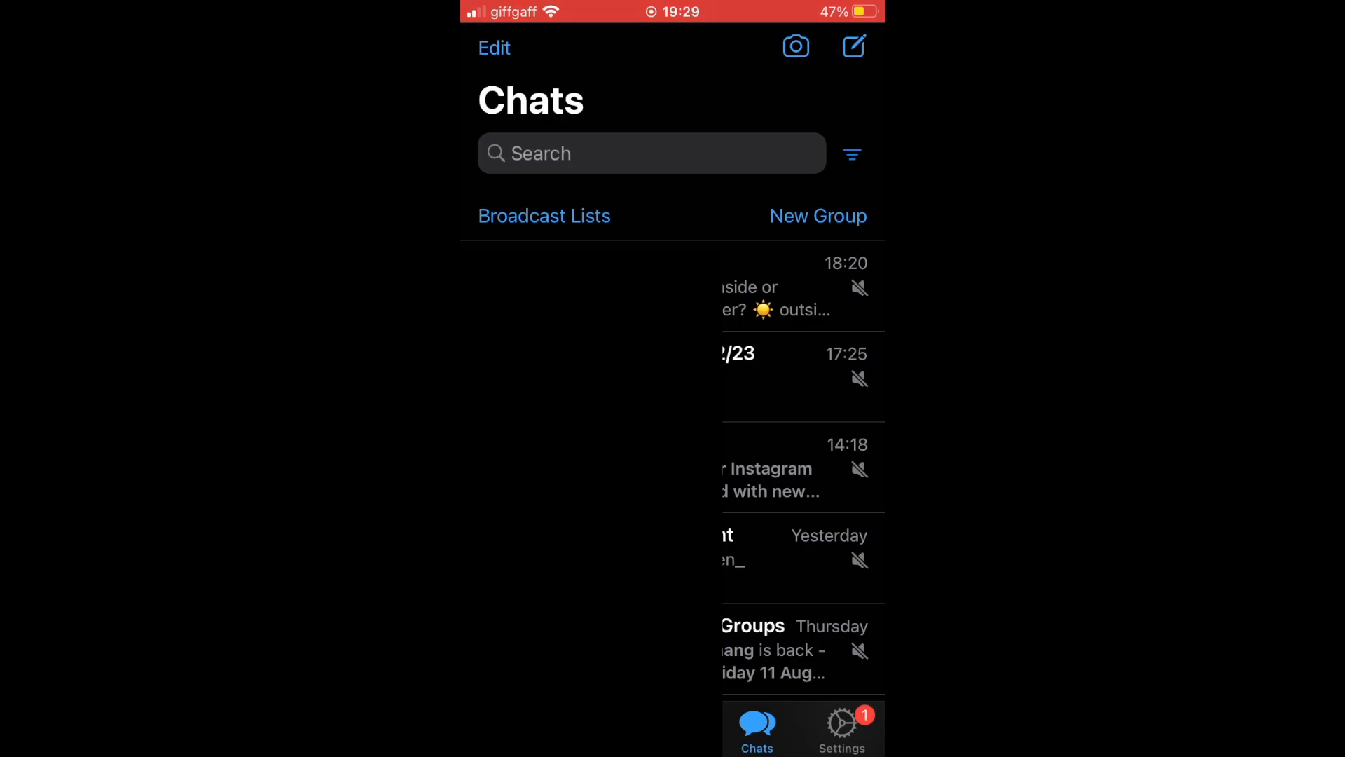
- Start a new chat and pick Asher from the contact list
click(544, 215)
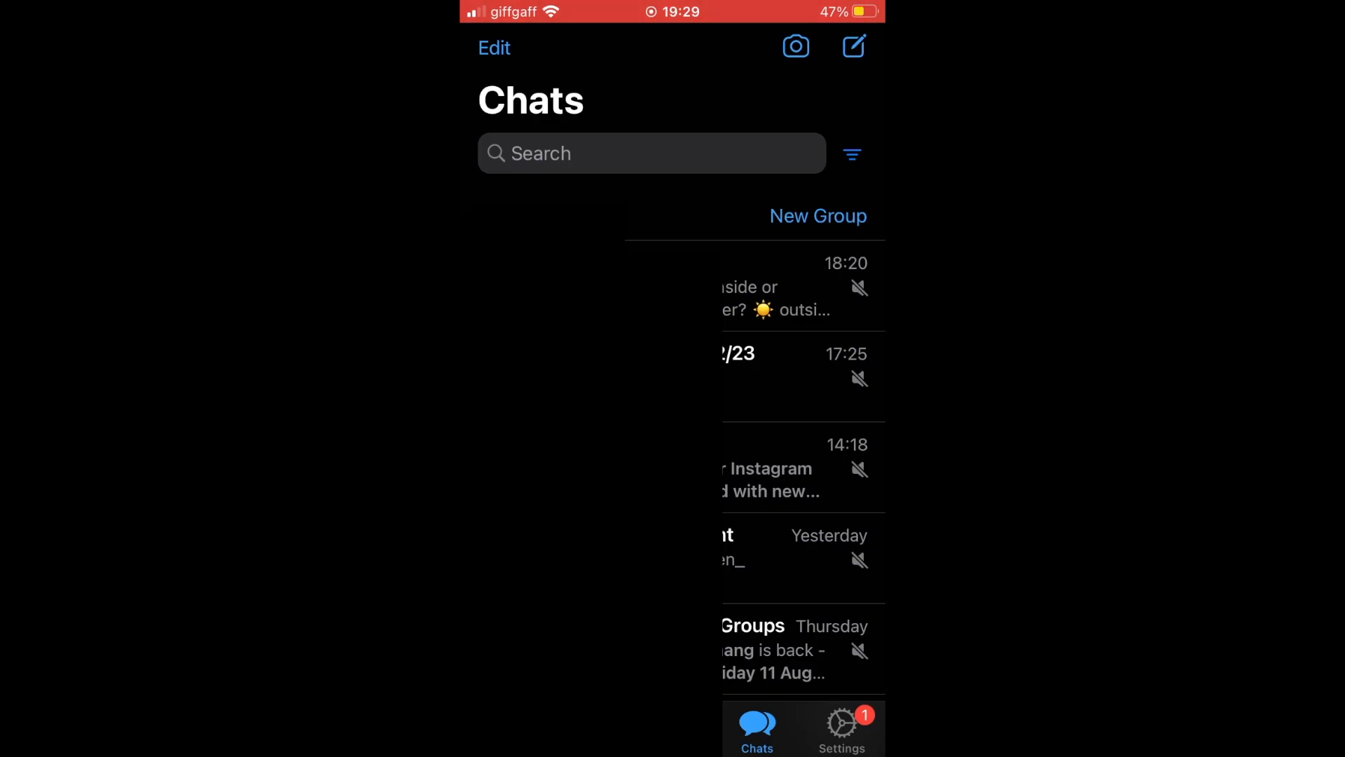
click(852, 47)
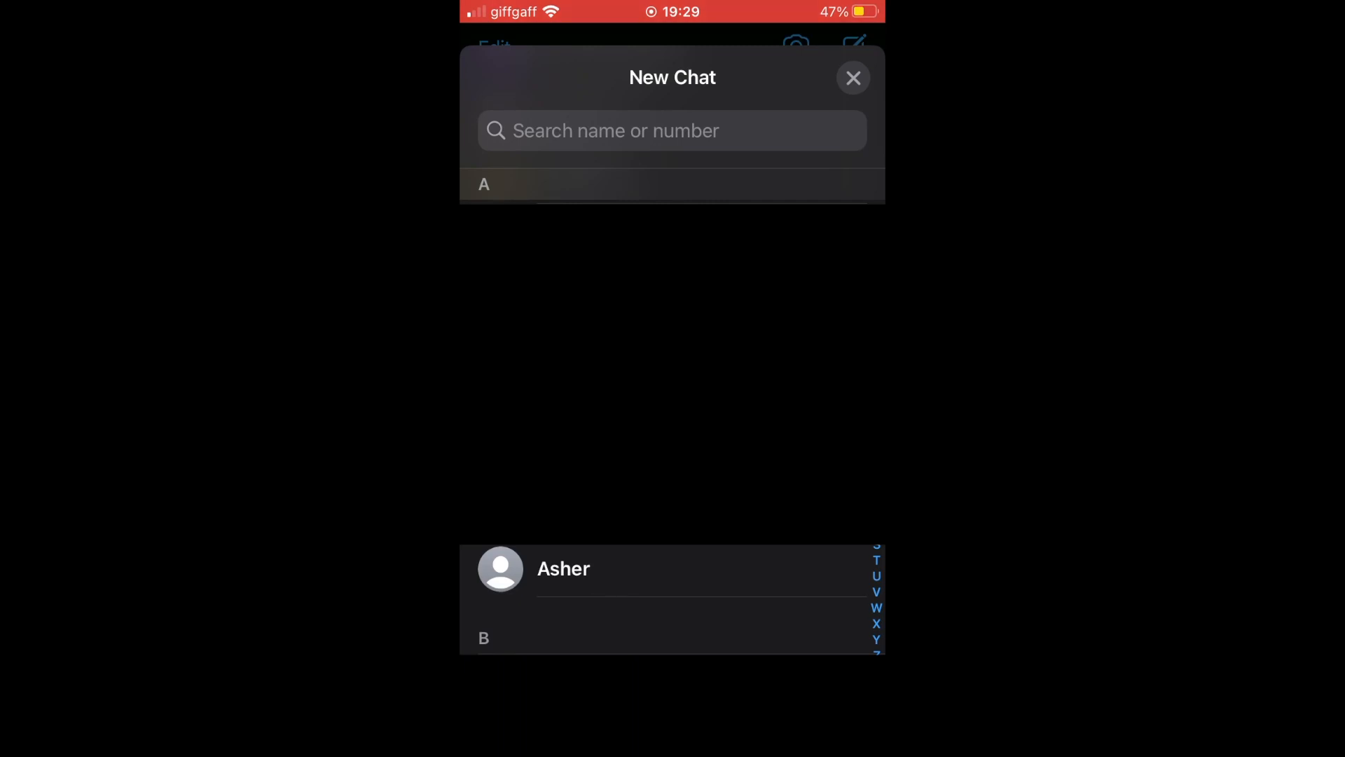
click(563, 568)
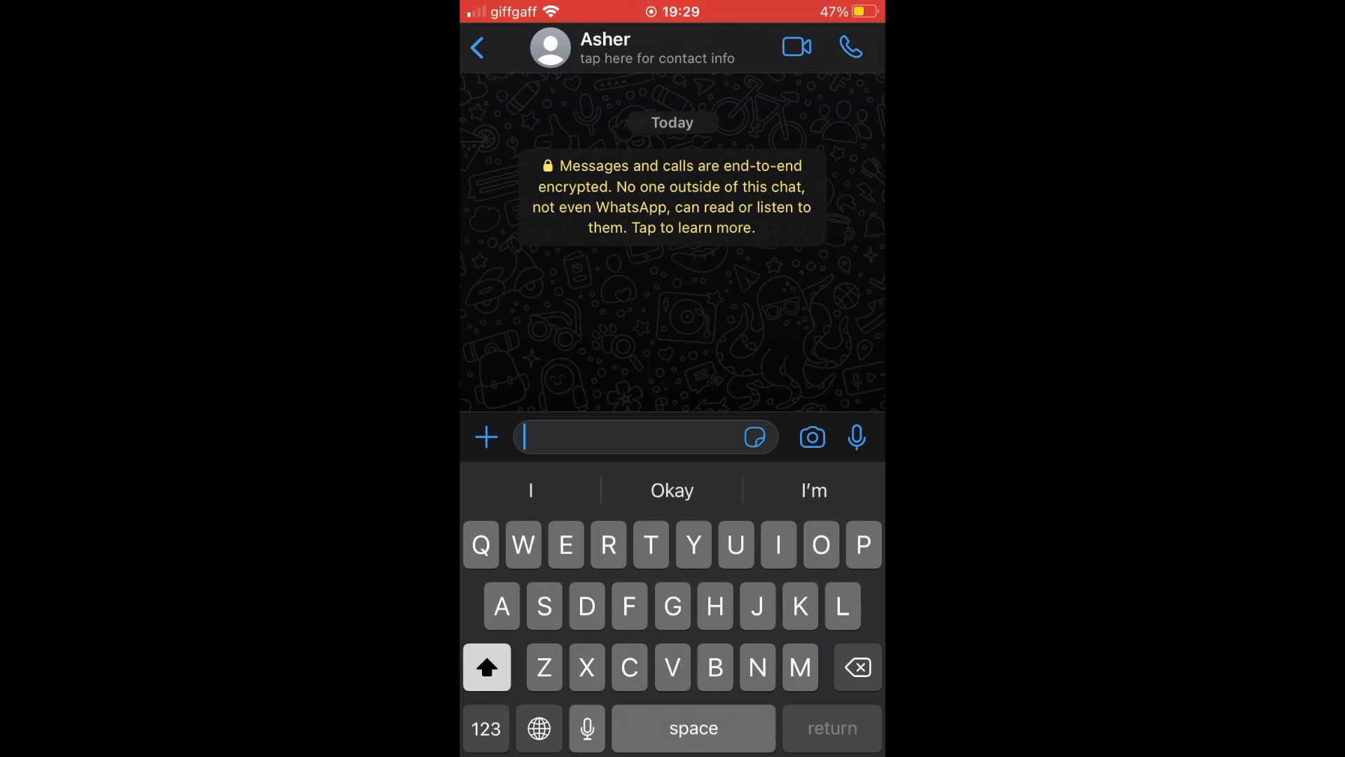
- Open Asher's Contact Info page from the chat header
click(658, 48)
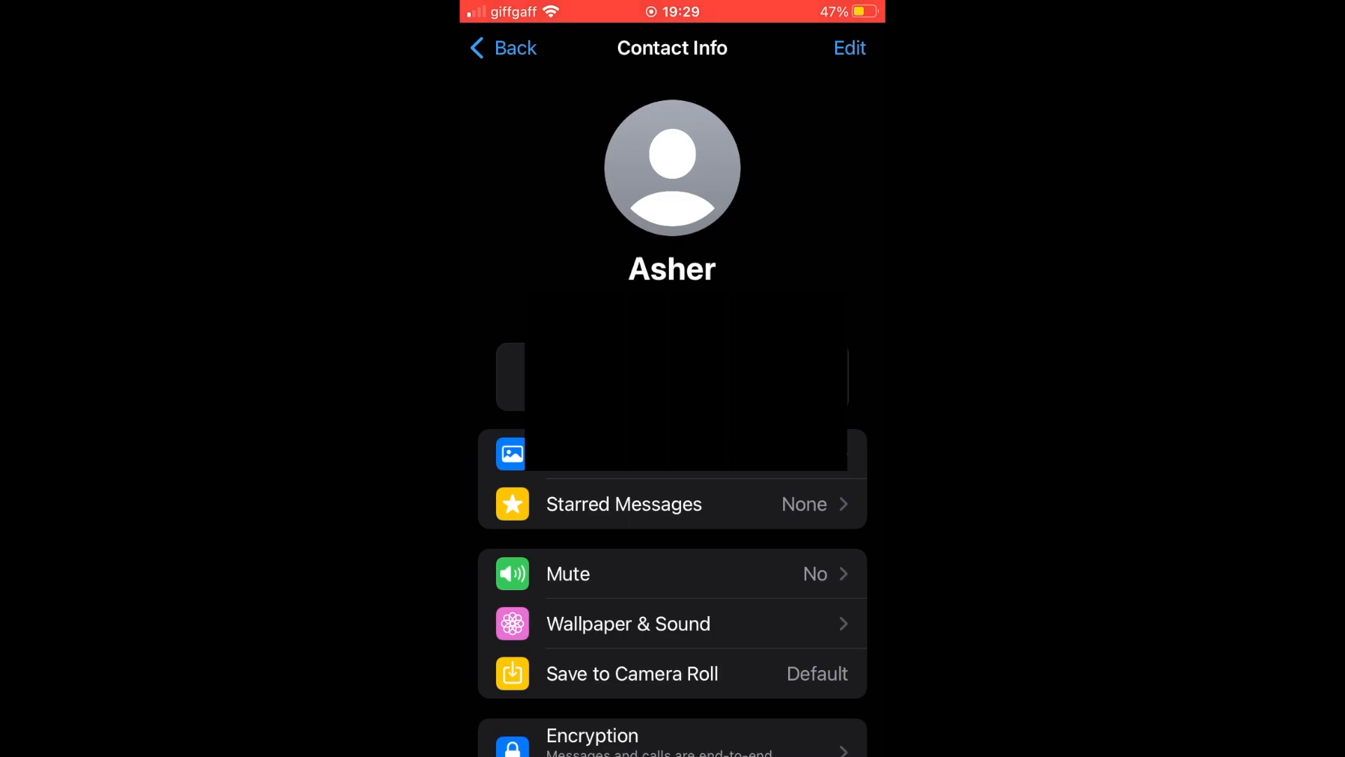
- Edit Asher's contact and choose Delete Contact to raise the confirmation
click(849, 47)
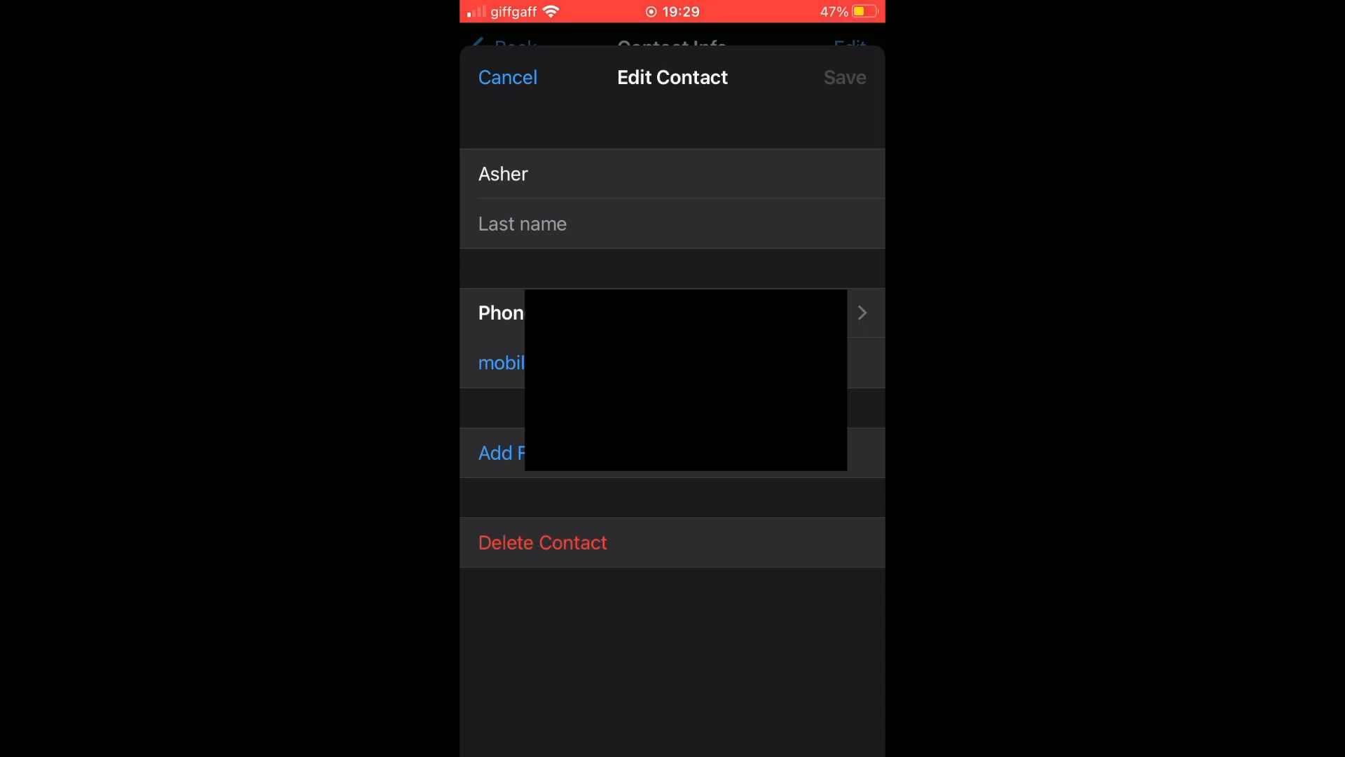
click(542, 542)
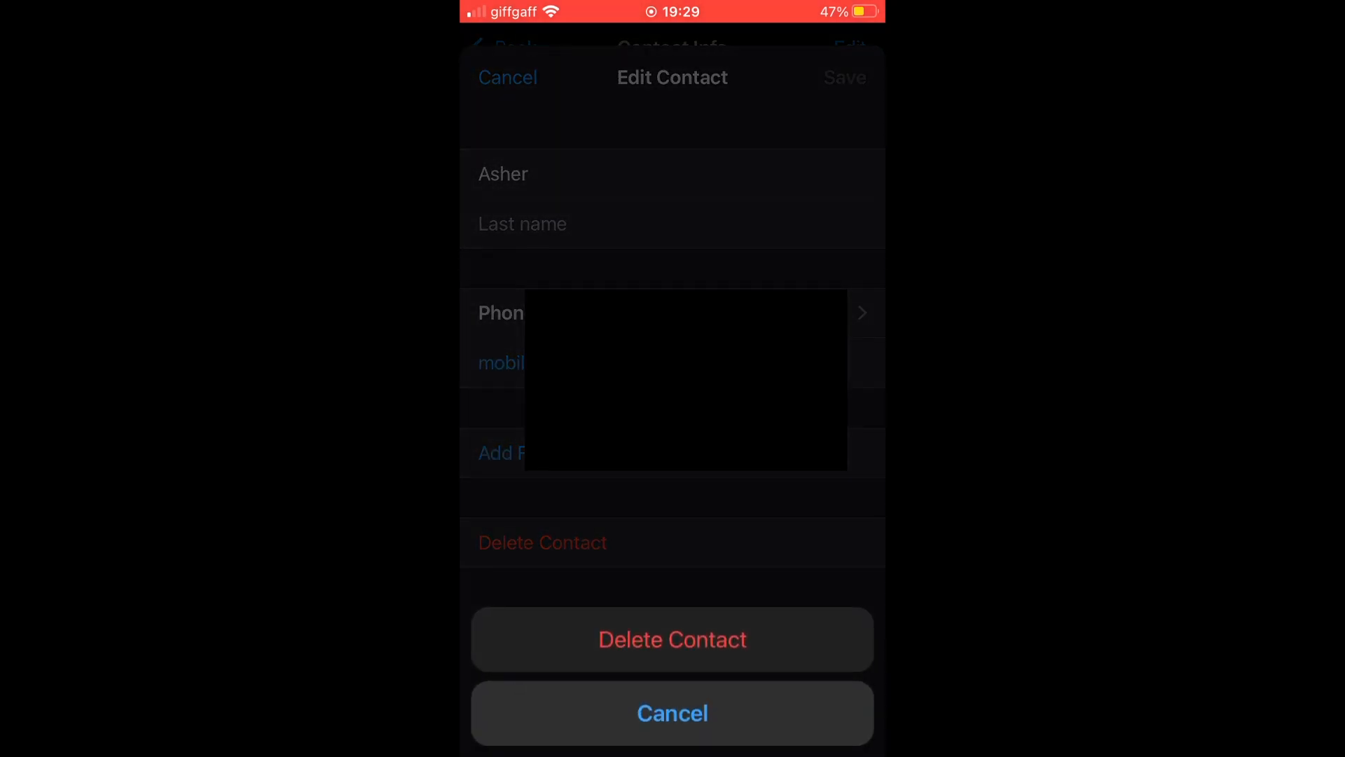